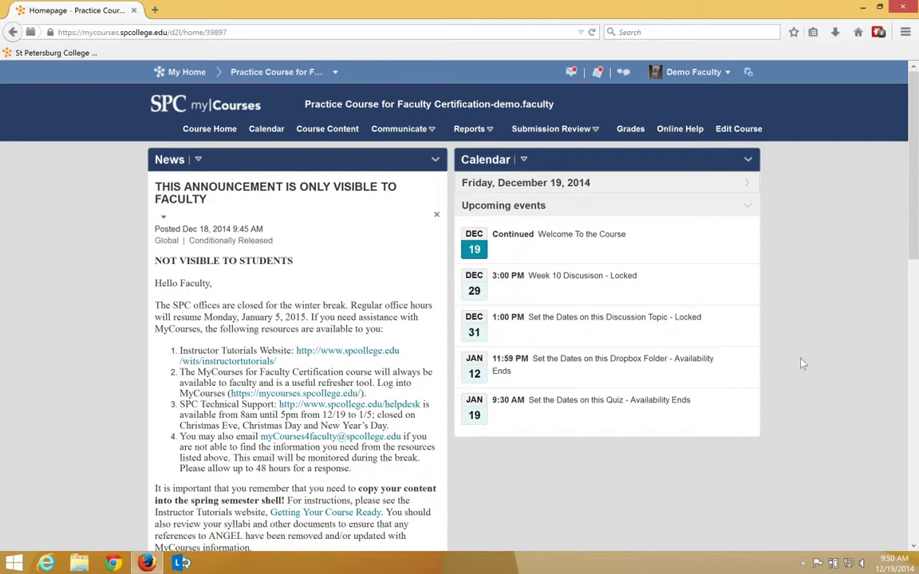
mouse_move(559, 128)
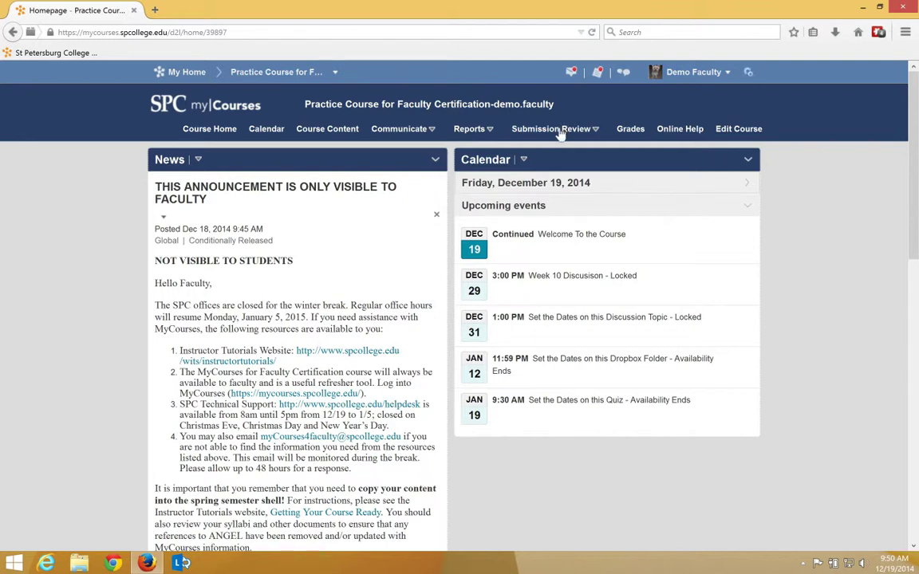
- Choose Quizzes from the Submission Review menu in the course navbar
left_click(551, 129)
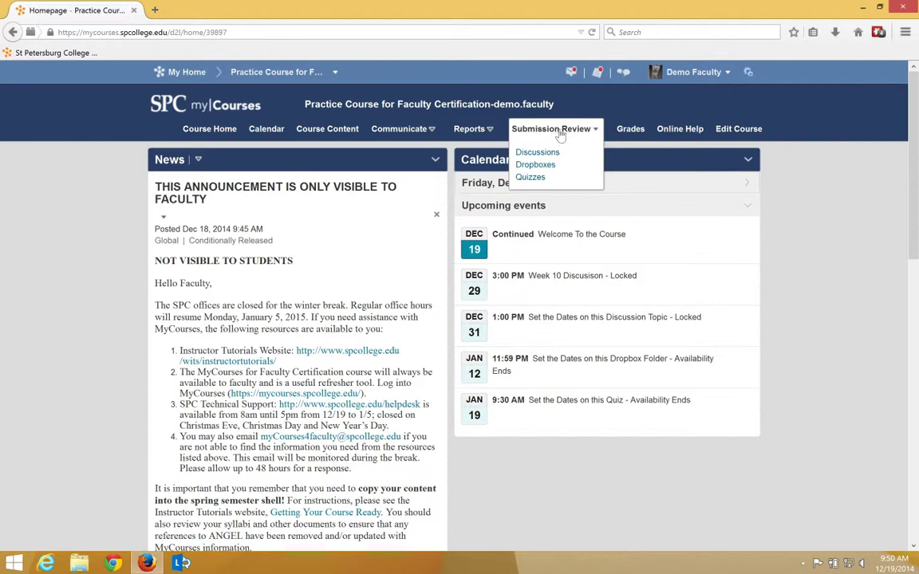
left_click(531, 177)
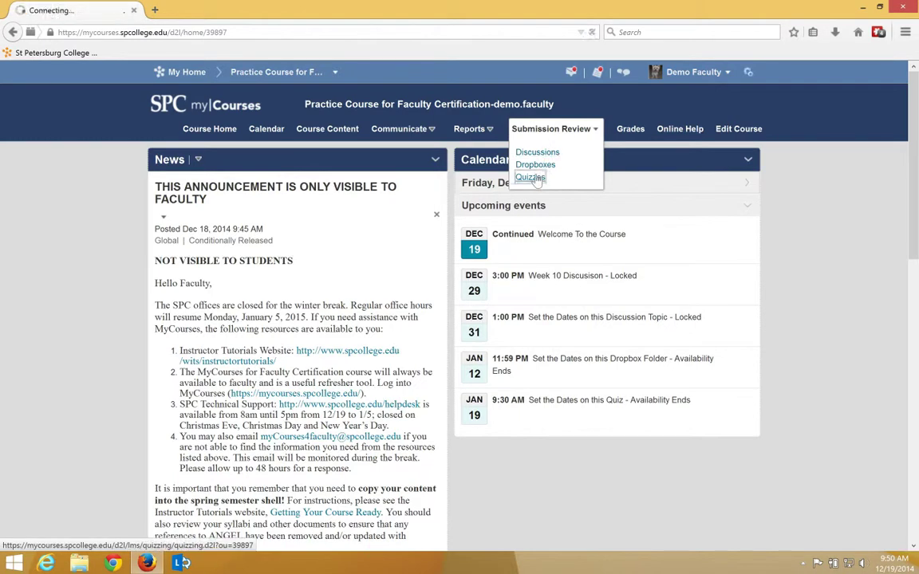
- Open Chapter 10 Quiz from Manage Quizzes into the Edit Quiz page
left_click(529, 177)
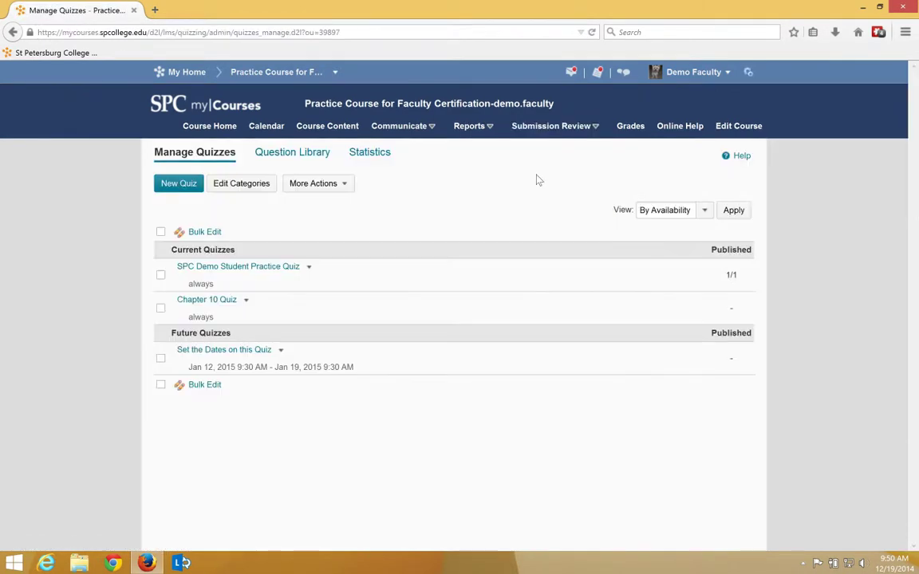
mouse_move(206, 299)
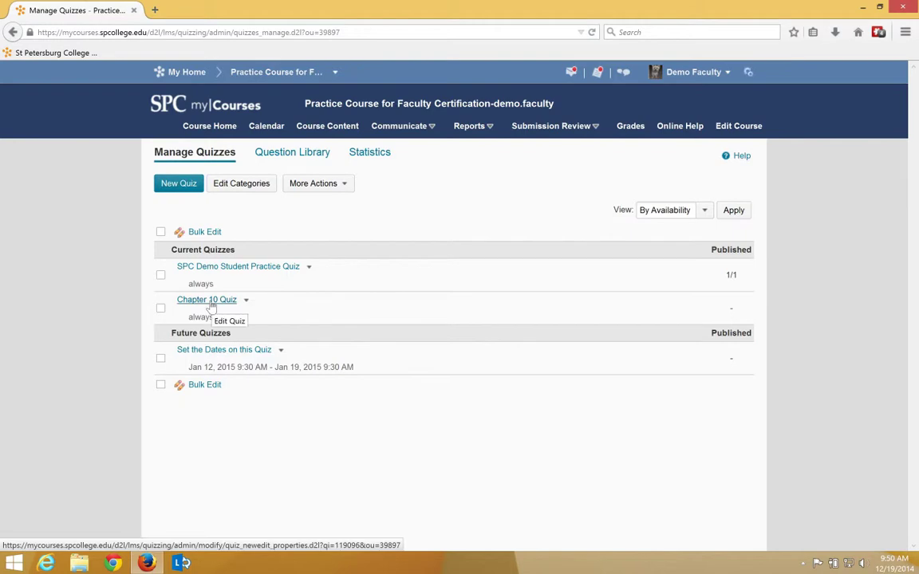
left_click(206, 299)
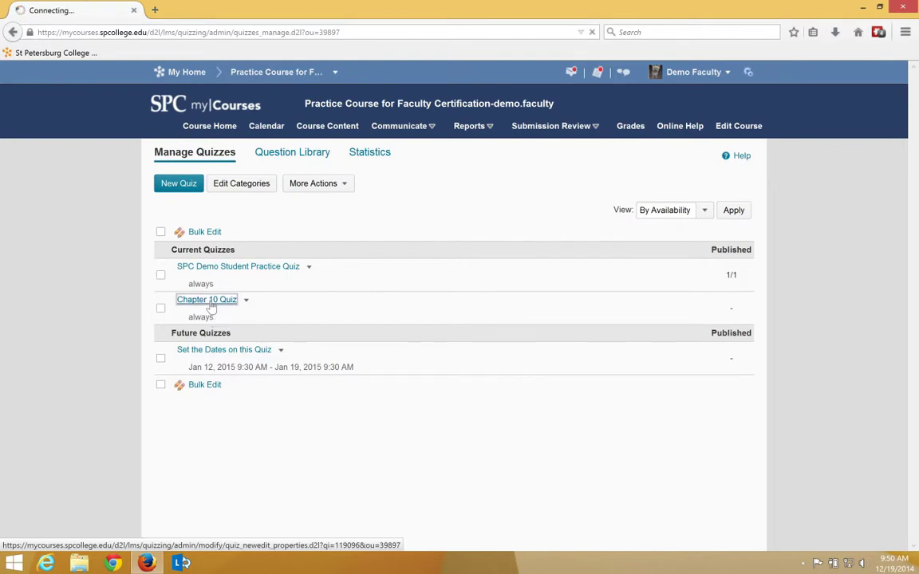
left_click(207, 299)
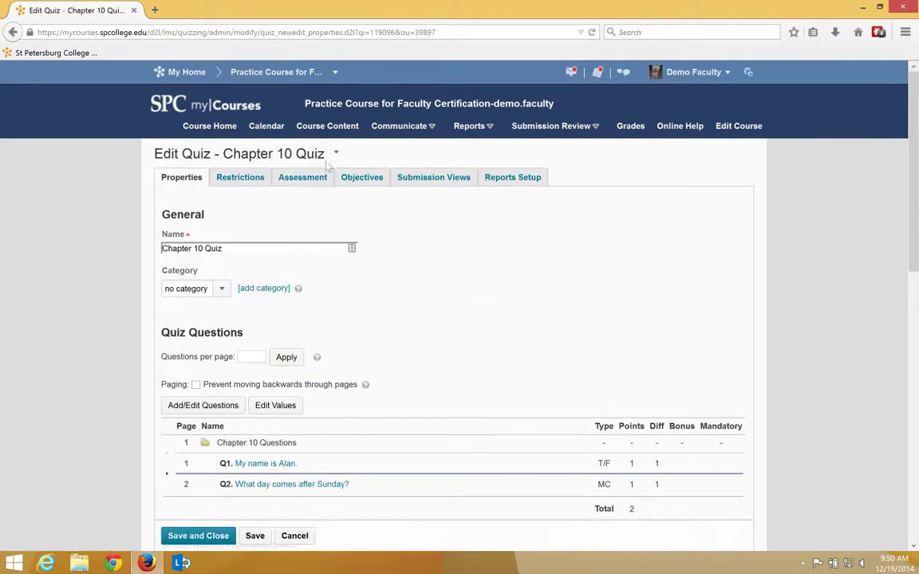
- View the Restrictions tab down to Timing: 20-minute limit, 5-minute grace, auto-submit
left_click(239, 177)
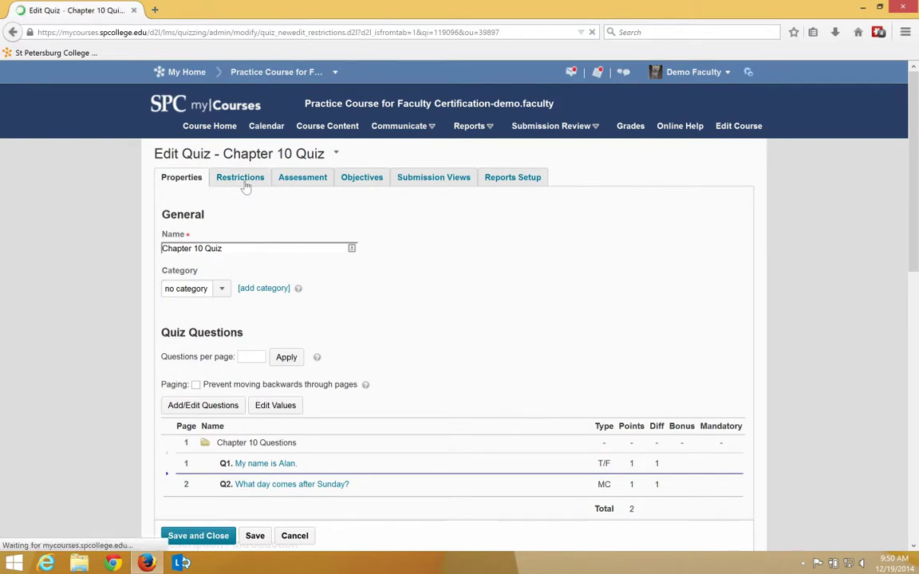
left_click(240, 177)
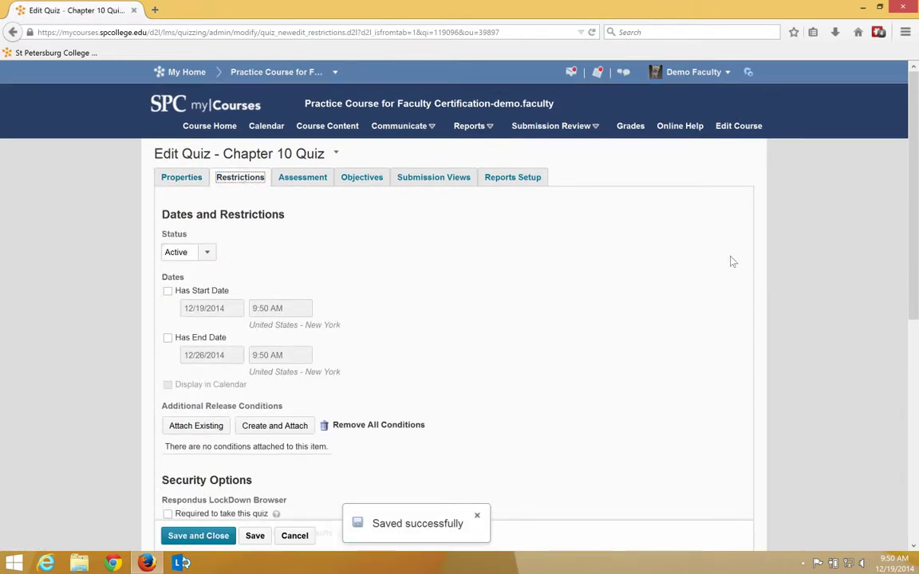
scroll("down", 3)
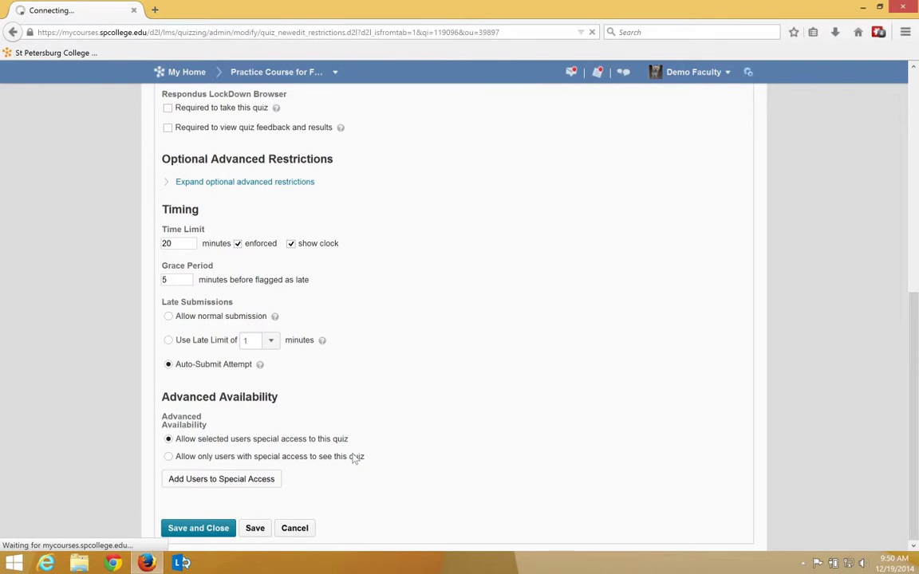
- Start Add Users to Special Access and scroll to the list of three course users
left_click(221, 479)
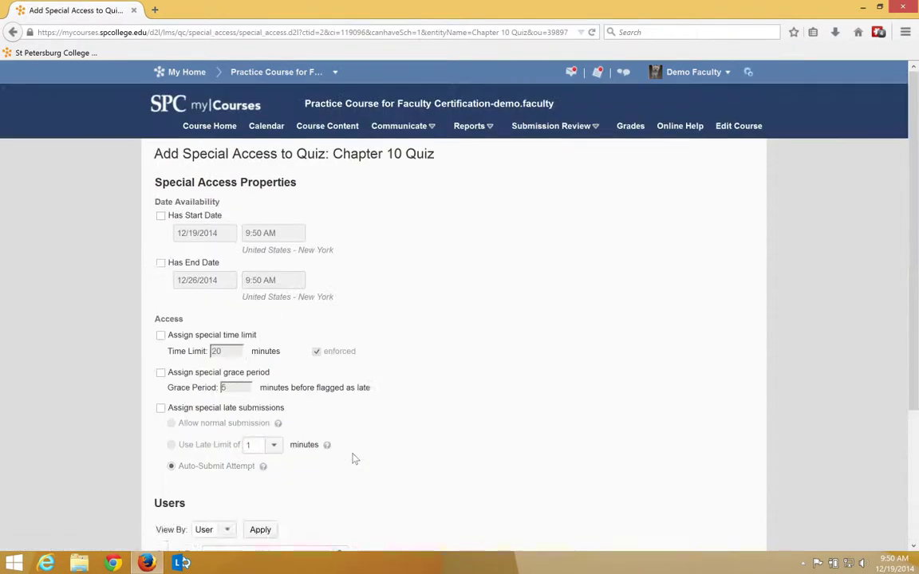
scroll("down", 3)
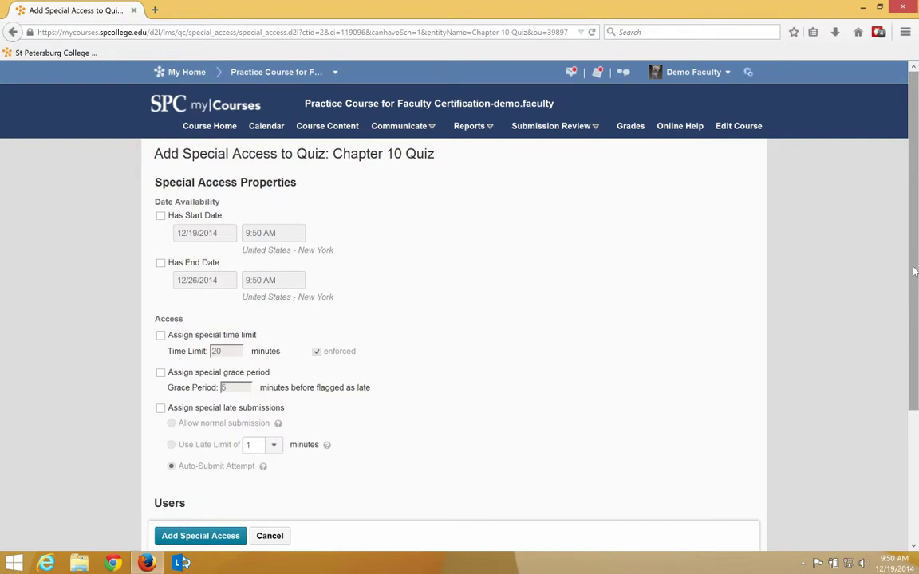
mouse_move(912, 273)
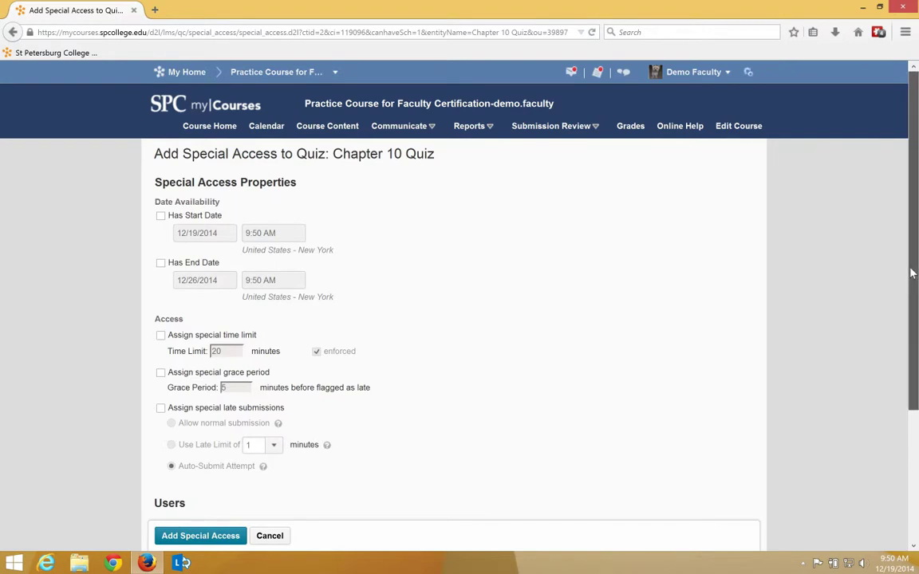
scroll("down", 3)
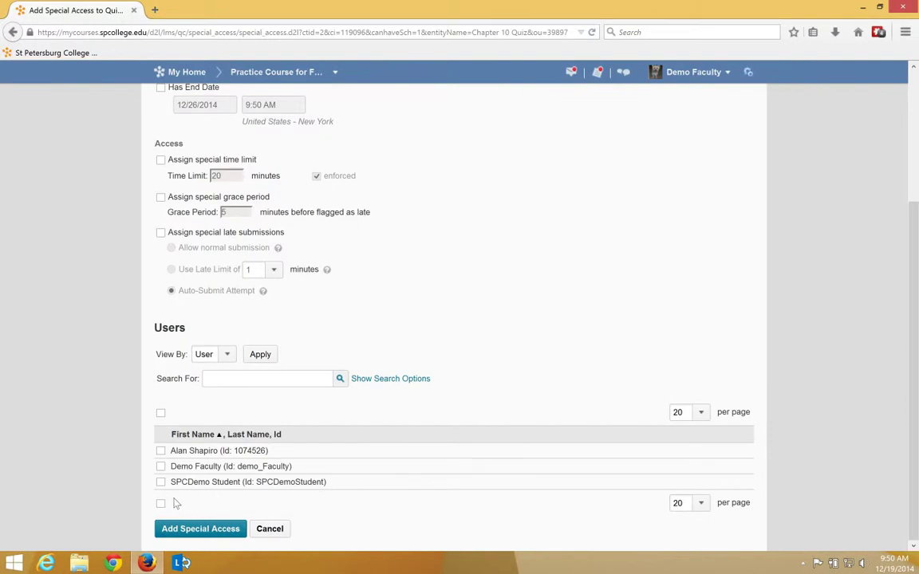
- Select SPCDemo Student and assign a special time limit of 40 minutes instead of 20
left_click(160, 482)
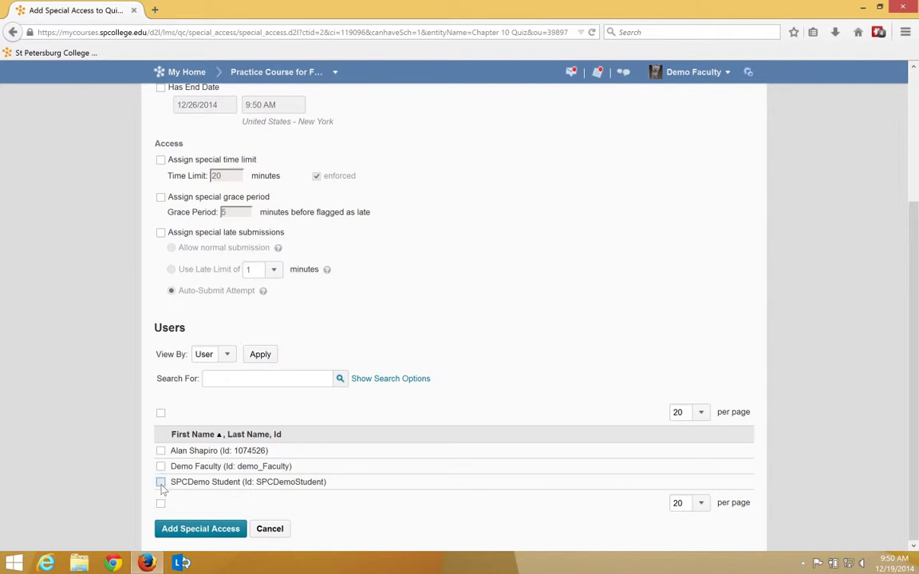
left_click(160, 482)
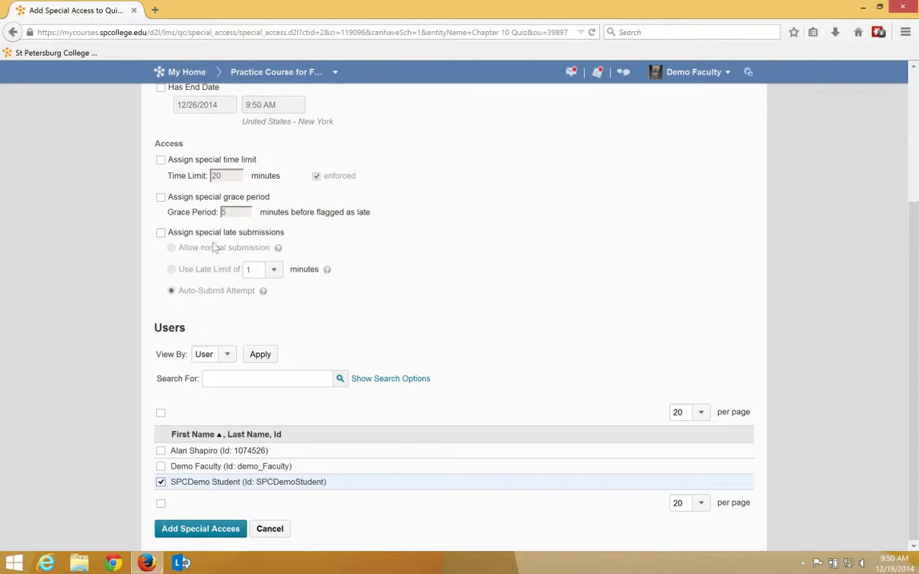
left_click(160, 161)
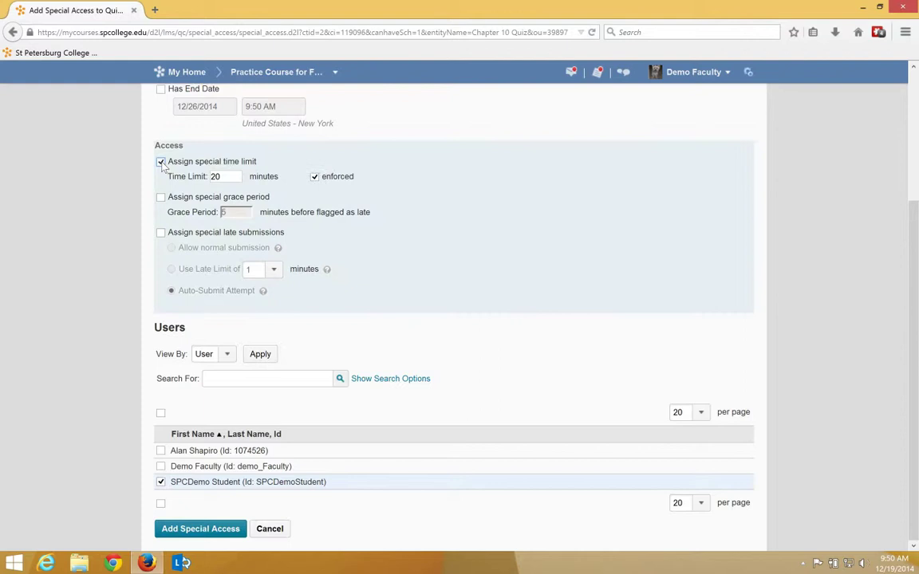
left_click(215, 176)
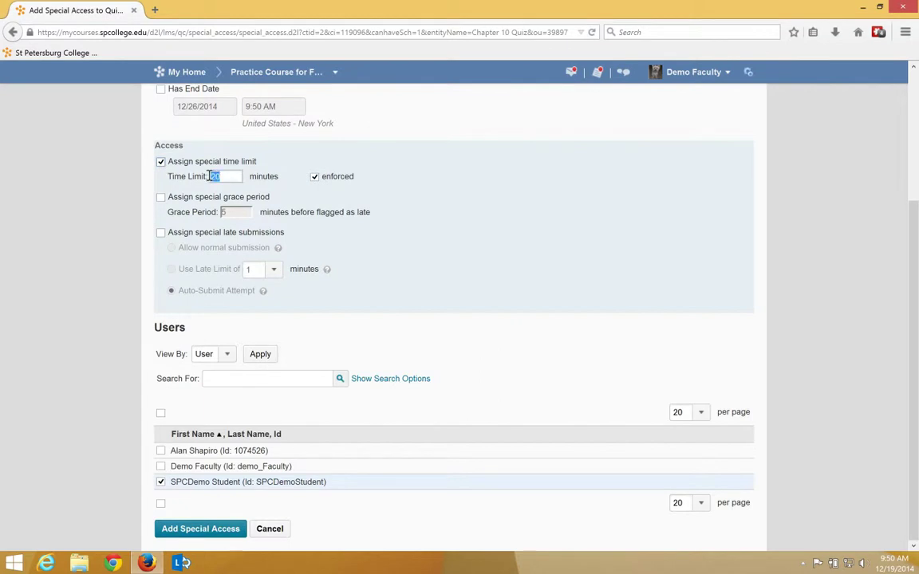
type("40")
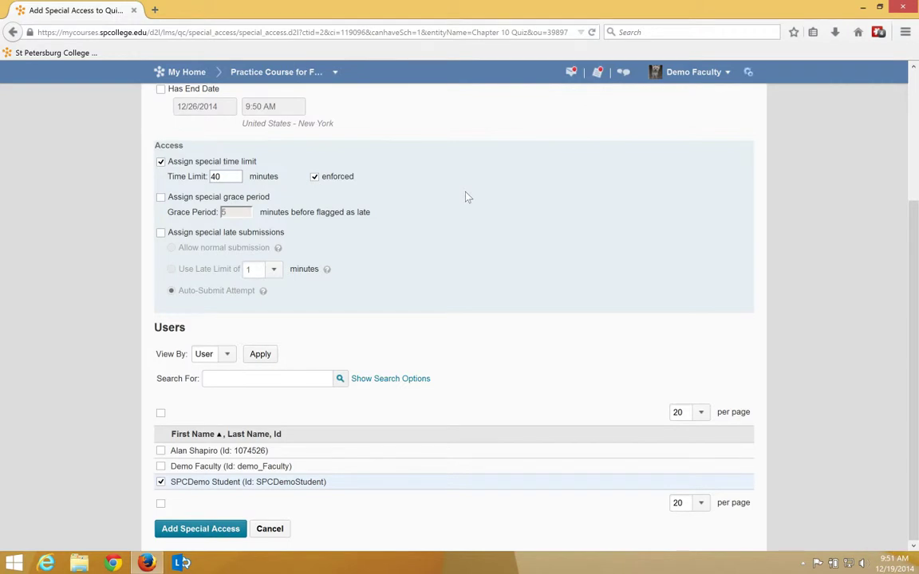
mouse_move(379, 514)
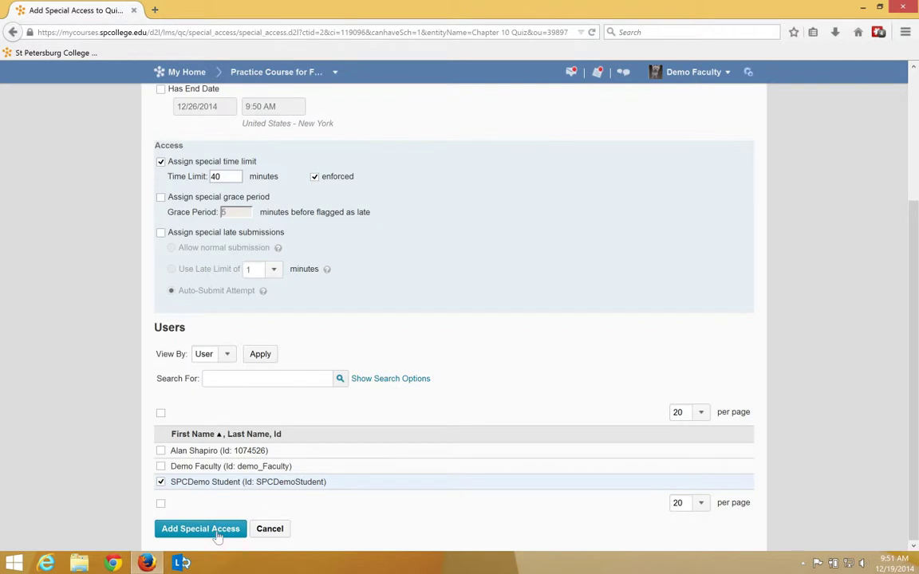
- Add the special access and confirm SPCDemo Student shows 40 minutes under Advanced Availability
left_click(201, 529)
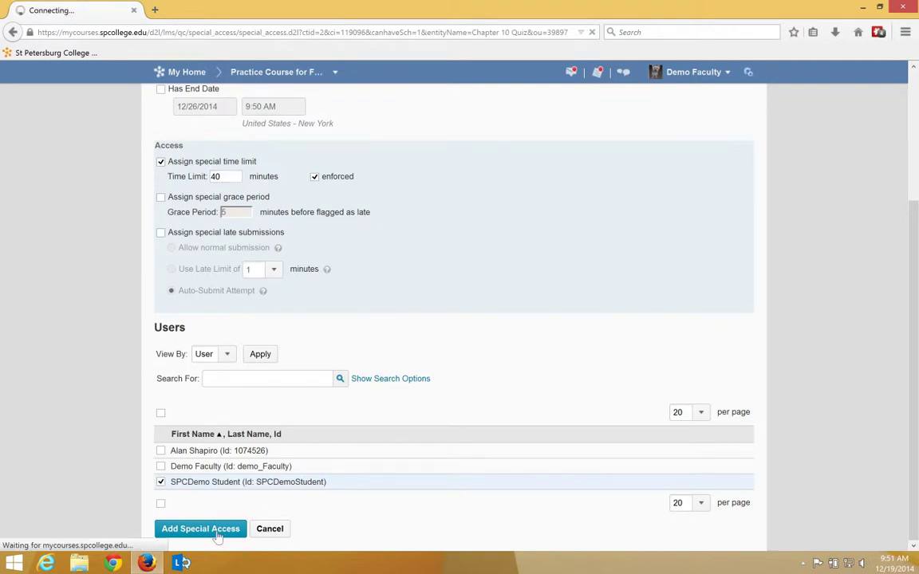
left_click(200, 529)
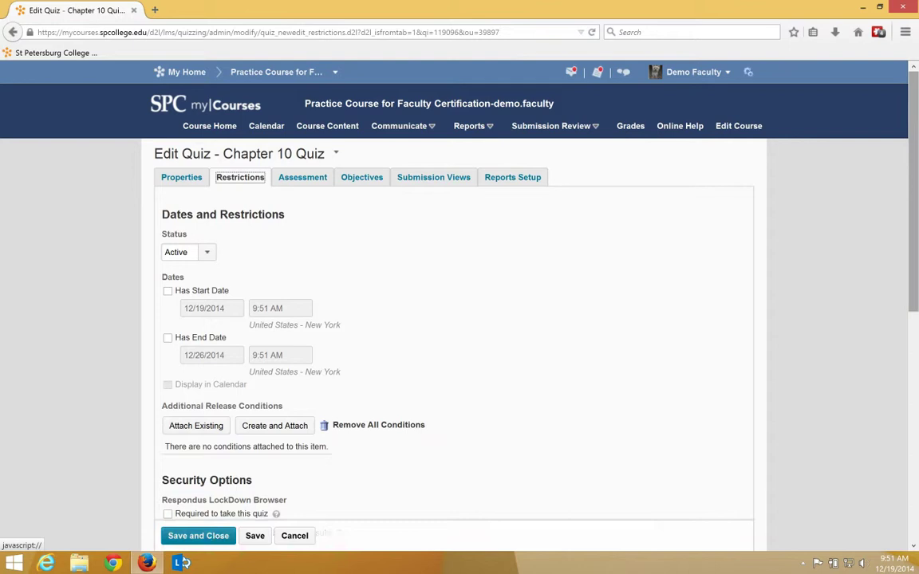
scroll("down", 3)
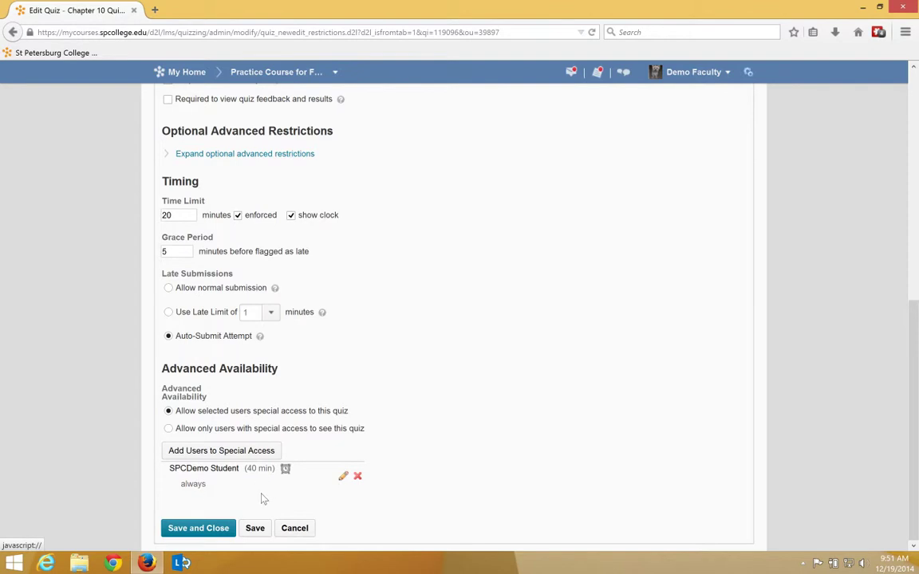
mouse_move(279, 471)
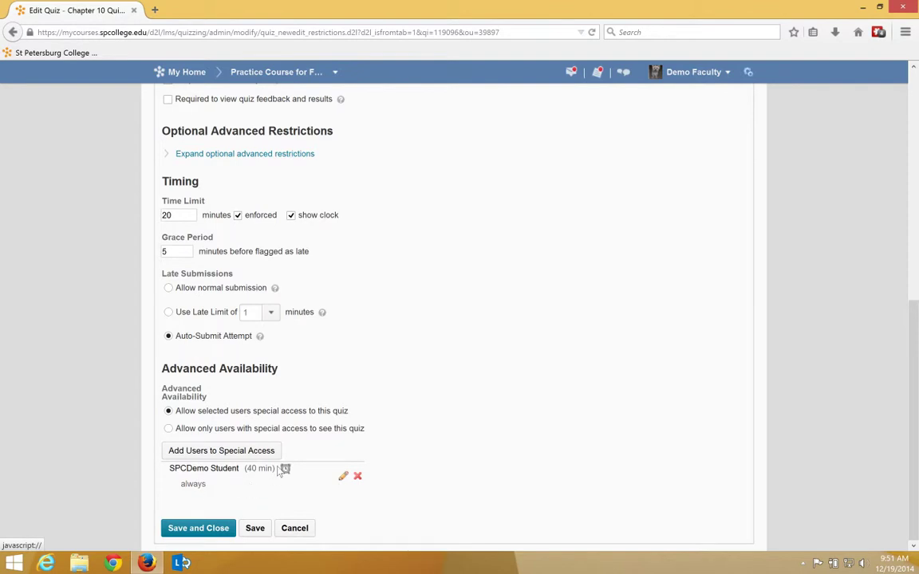
mouse_move(268, 475)
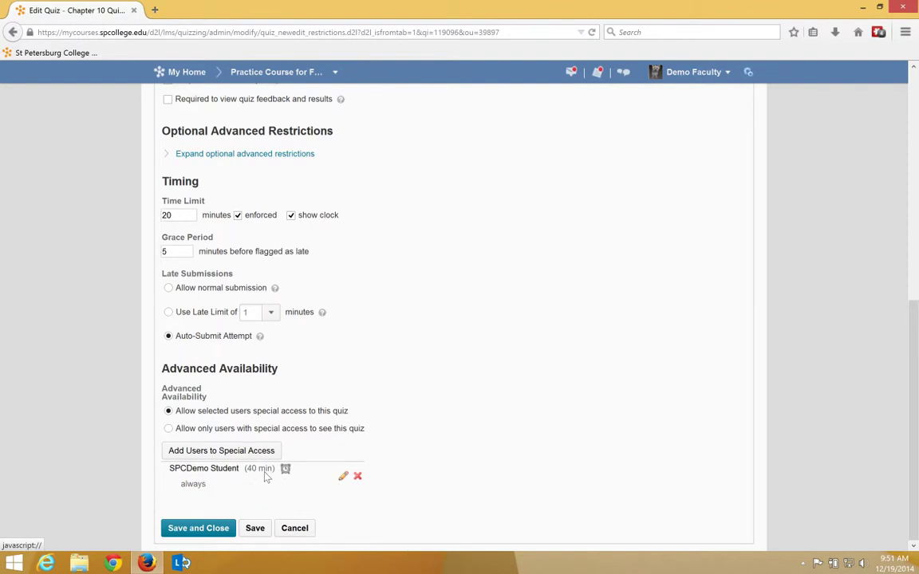
- Save and close Chapter 10 Quiz, returning to the Manage Quizzes list
left_click(198, 528)
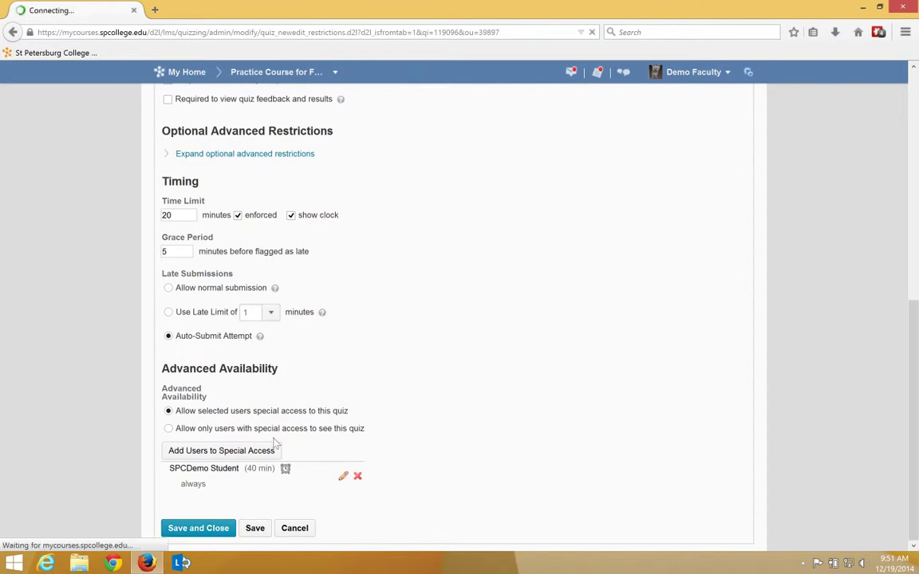
left_click(198, 528)
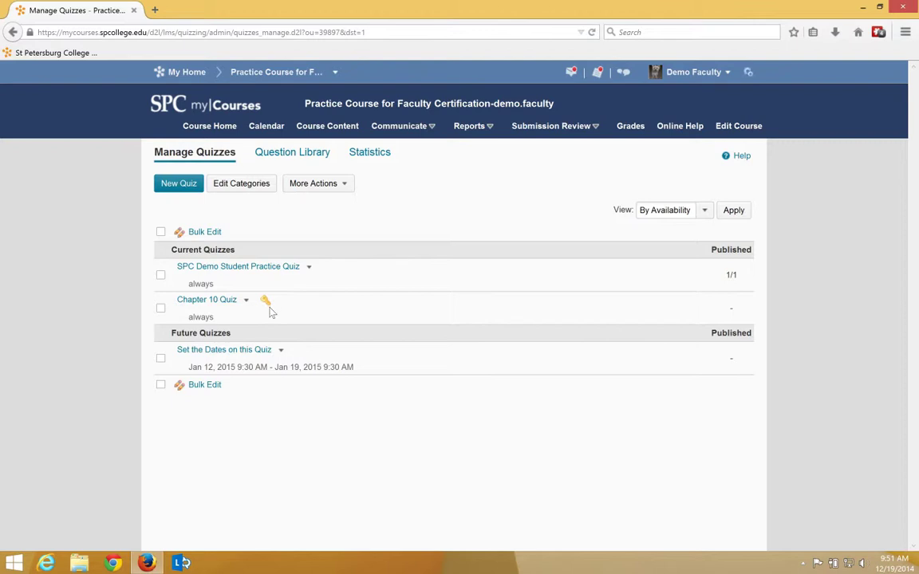
mouse_move(266, 301)
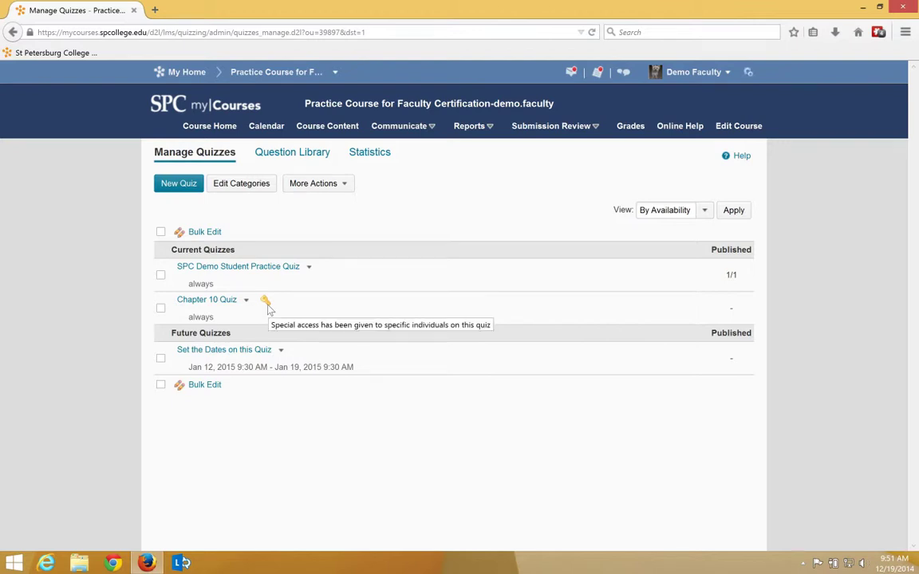